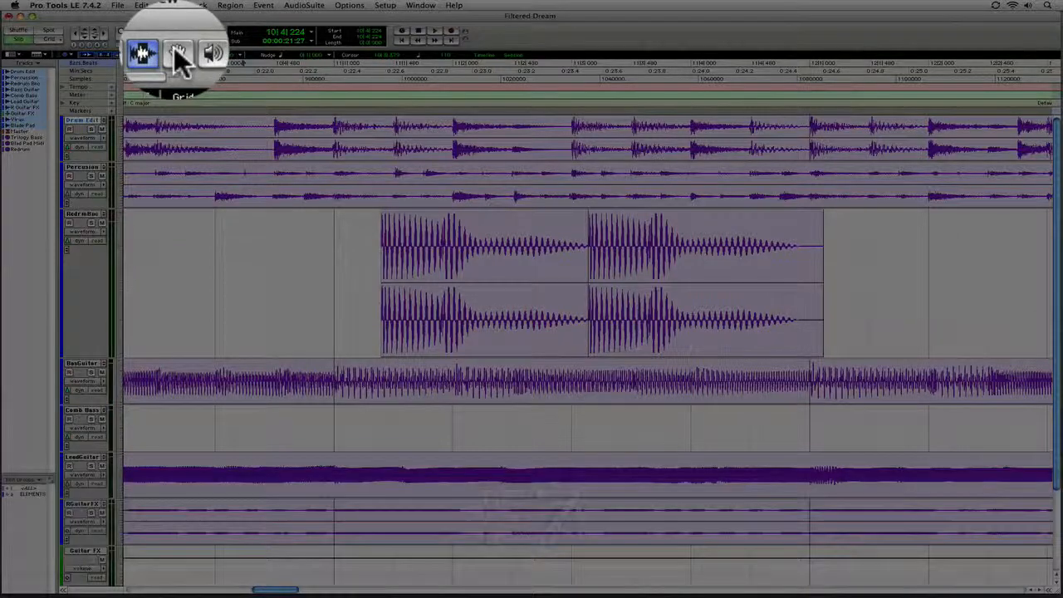
Step: Switch to the Smart Tool (F8) and clear the region selection by clicking empty track space
key("f8")
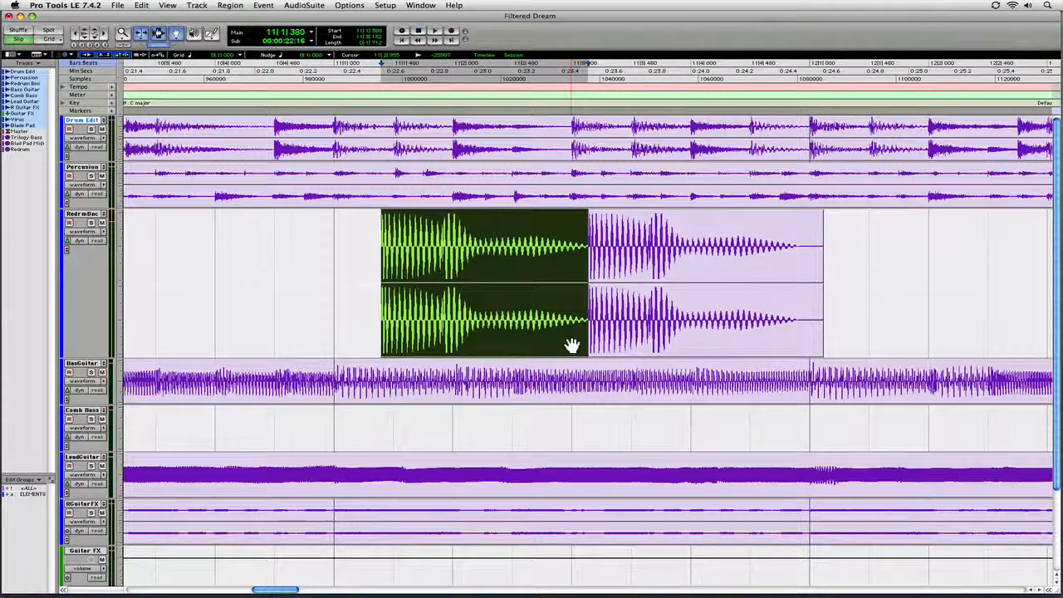
mouse_move(834, 266)
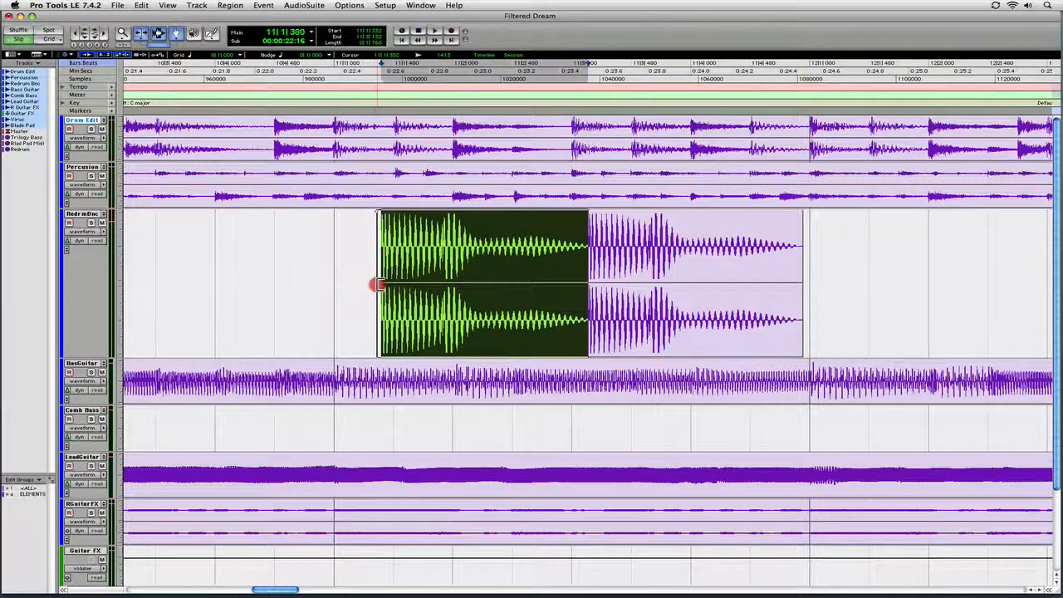
left_click(359, 274)
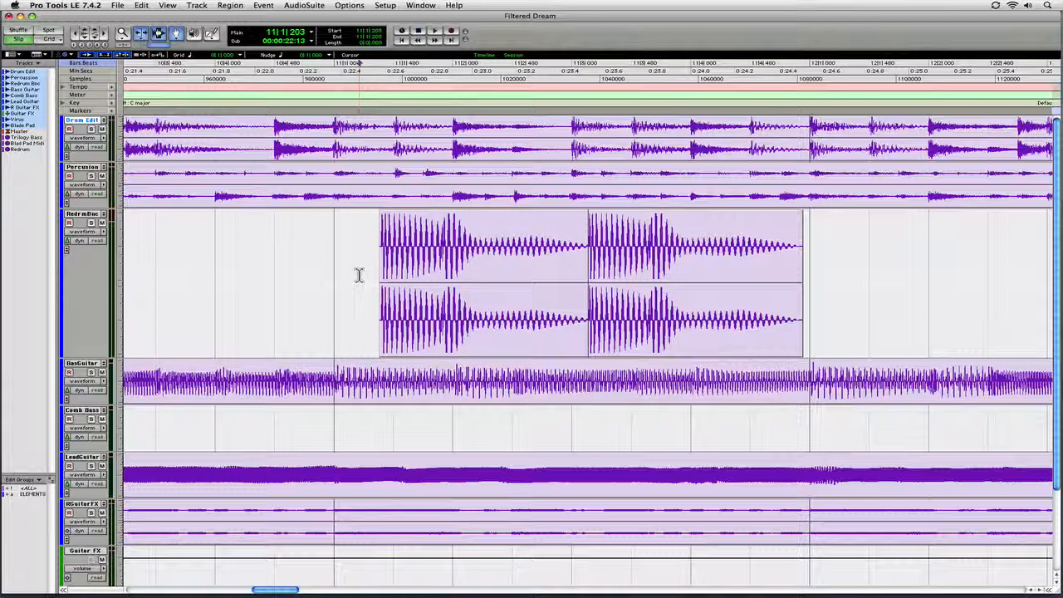